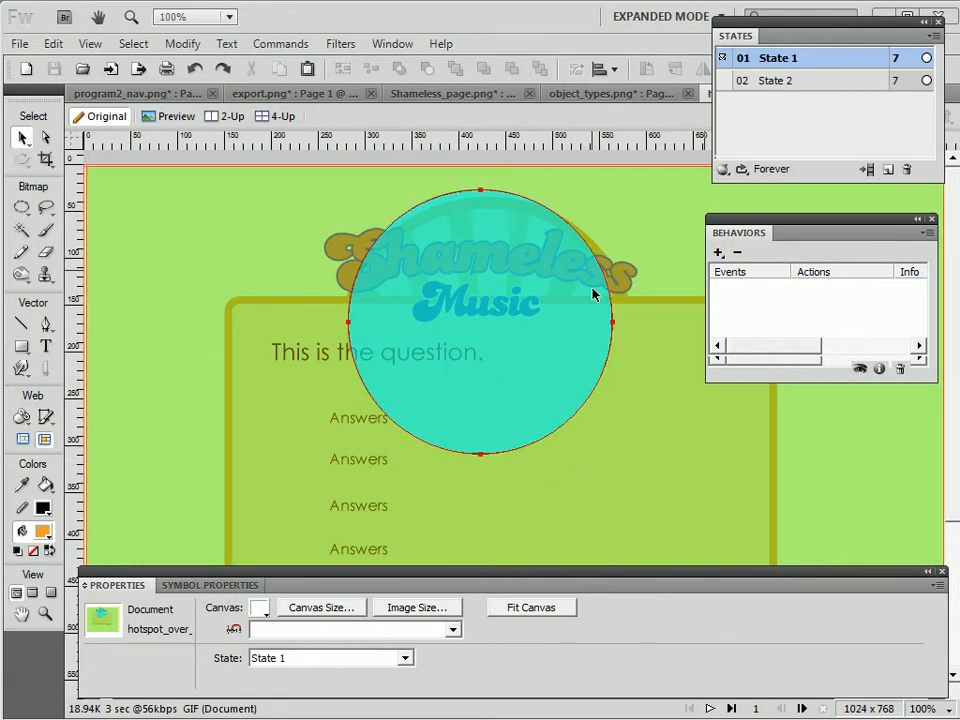
pyautogui.moveTo(574, 370)
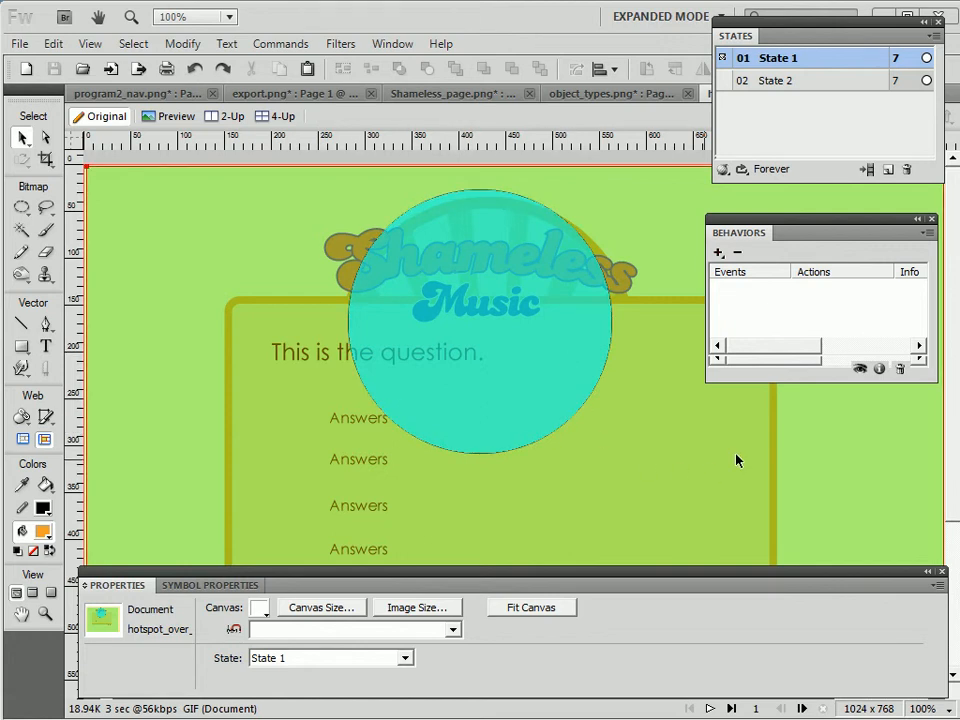
pyautogui.moveTo(652, 520)
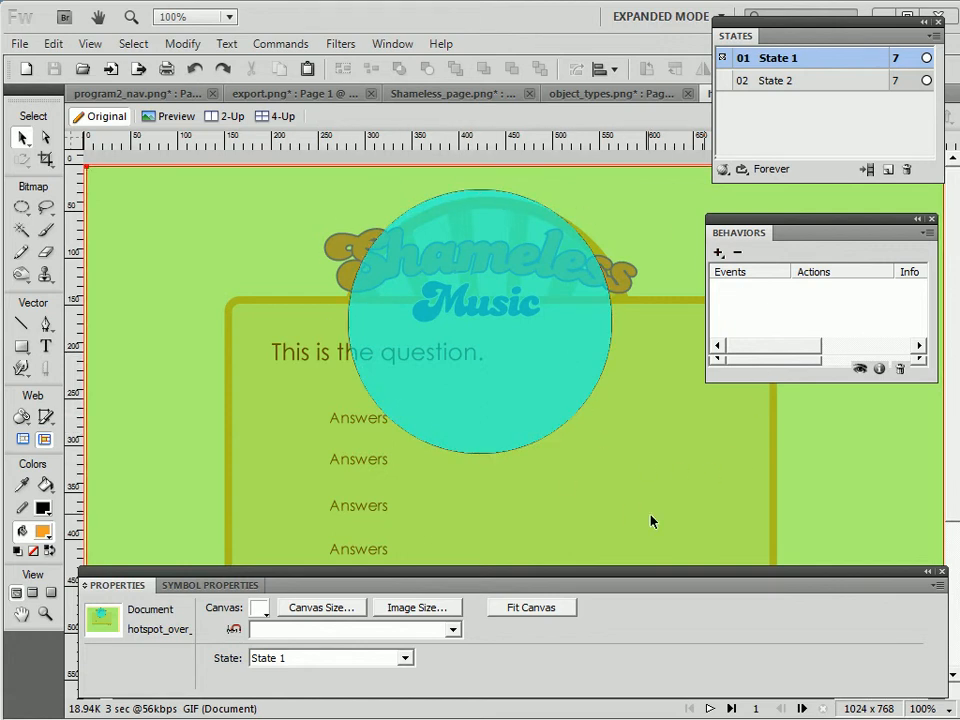
# - Select the large circular hotspot over the page
pyautogui.click(480, 320)
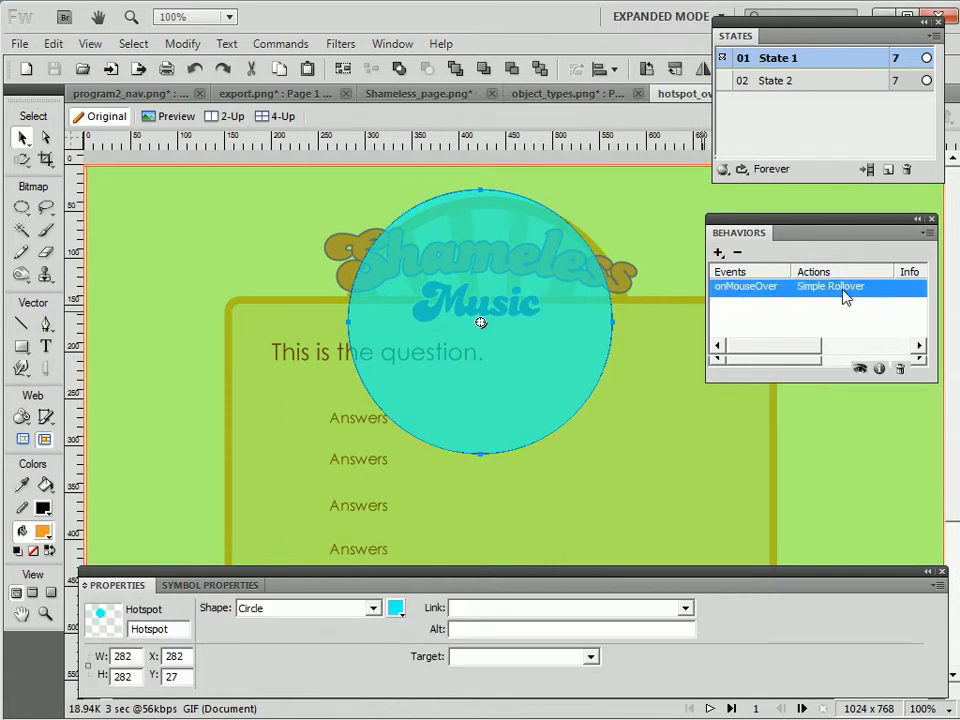
pyautogui.moveTo(340, 370)
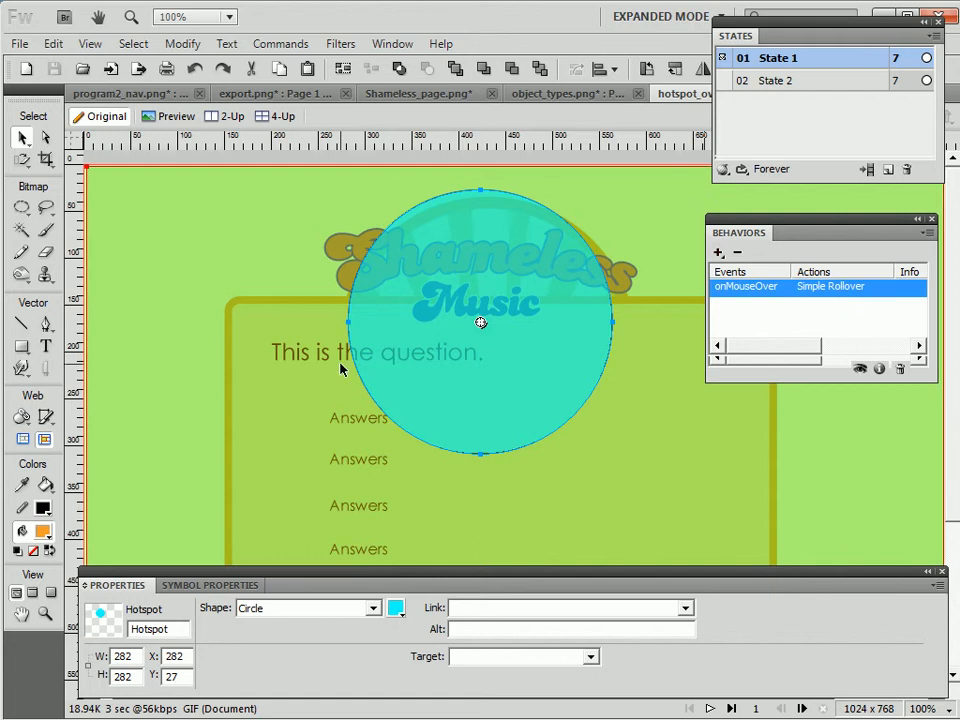
pyautogui.moveTo(672, 440)
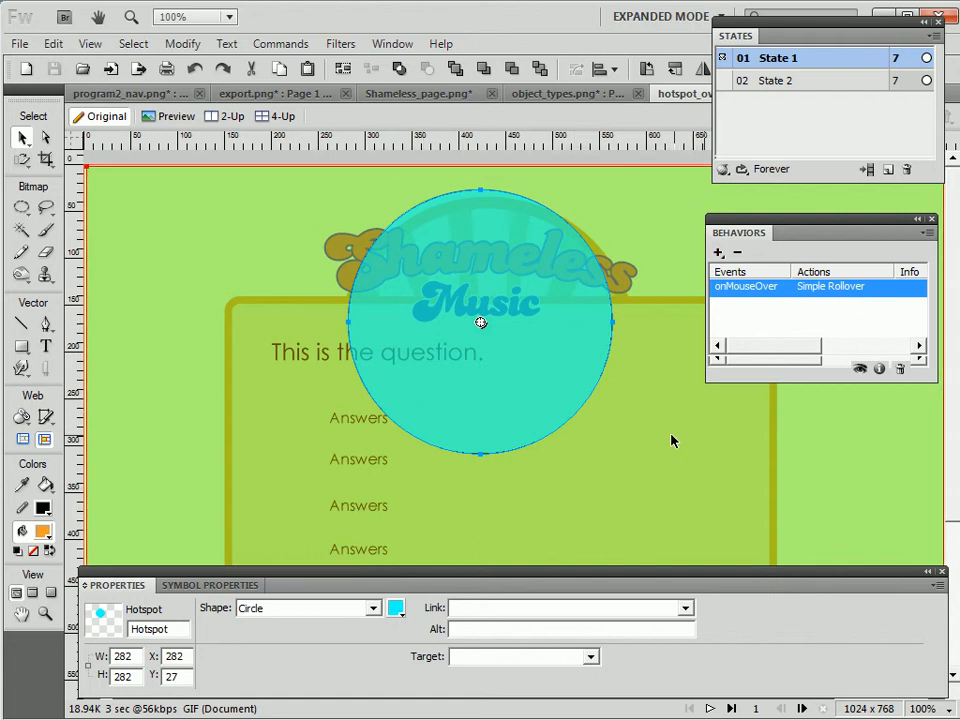
pyautogui.moveTo(548, 296)
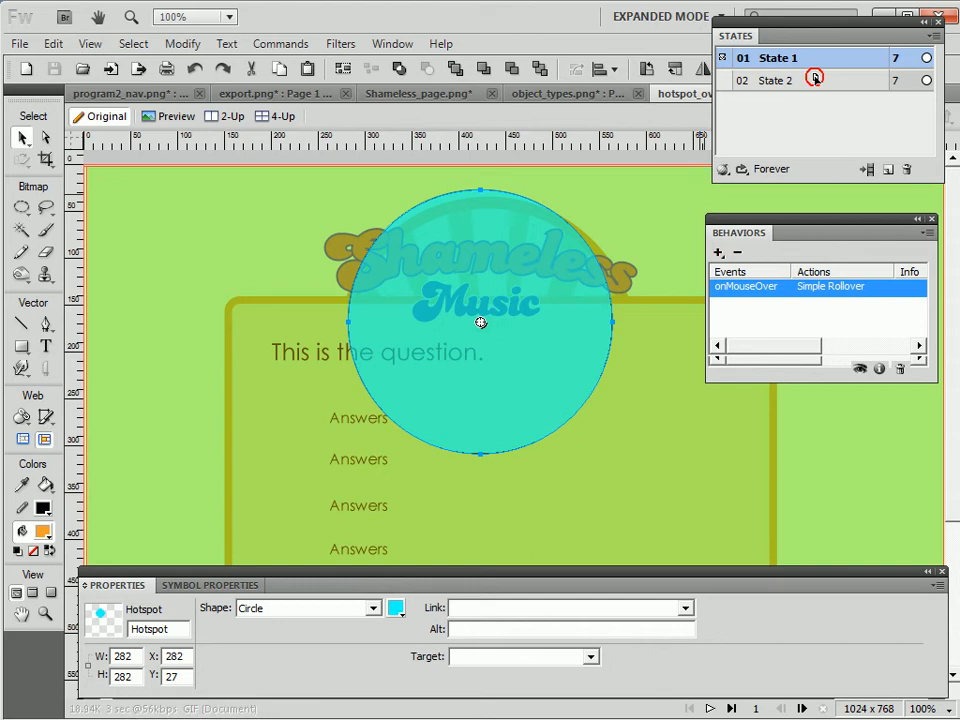
# - Display State 2, the desaturated alternate version of the page
pyautogui.click(778, 80)
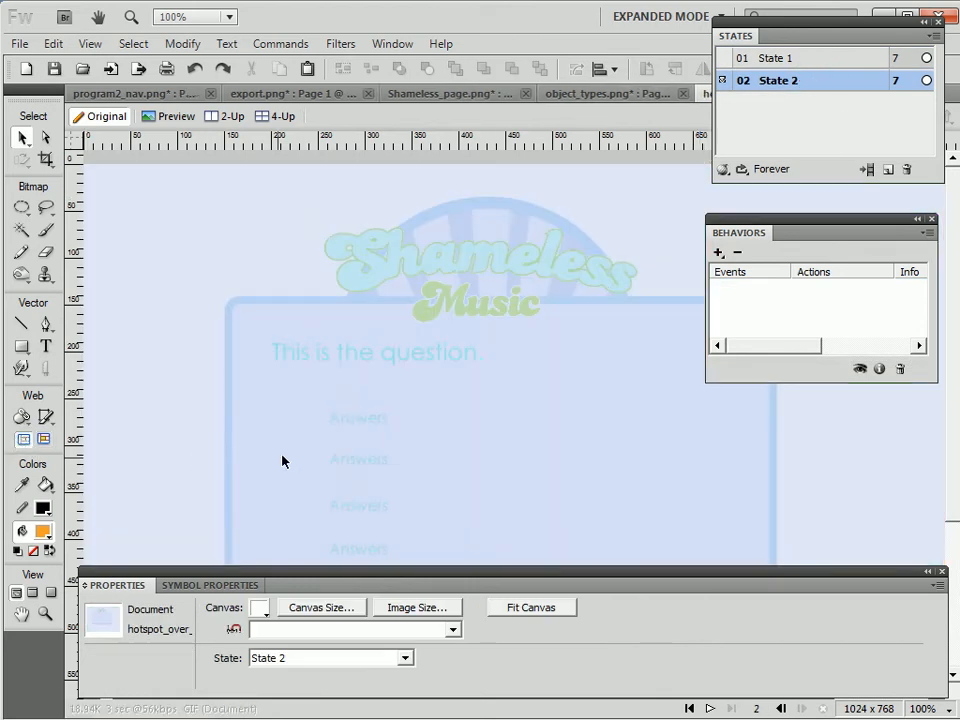
pyautogui.moveTo(474, 376)
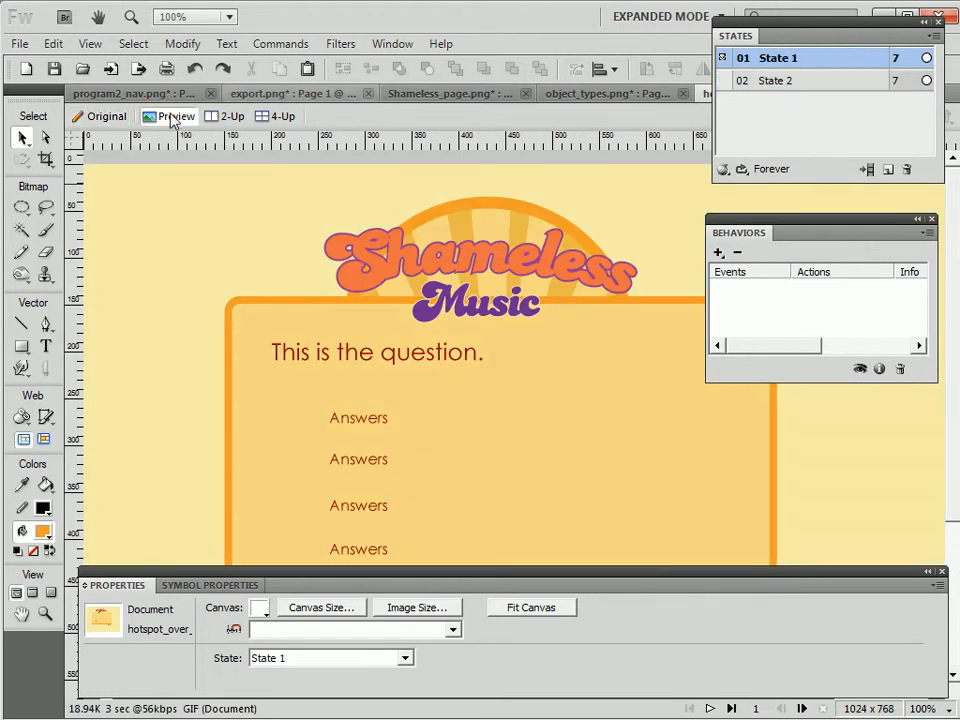
# - Switch to Preview to test the rollover on the first state
pyautogui.click(176, 116)
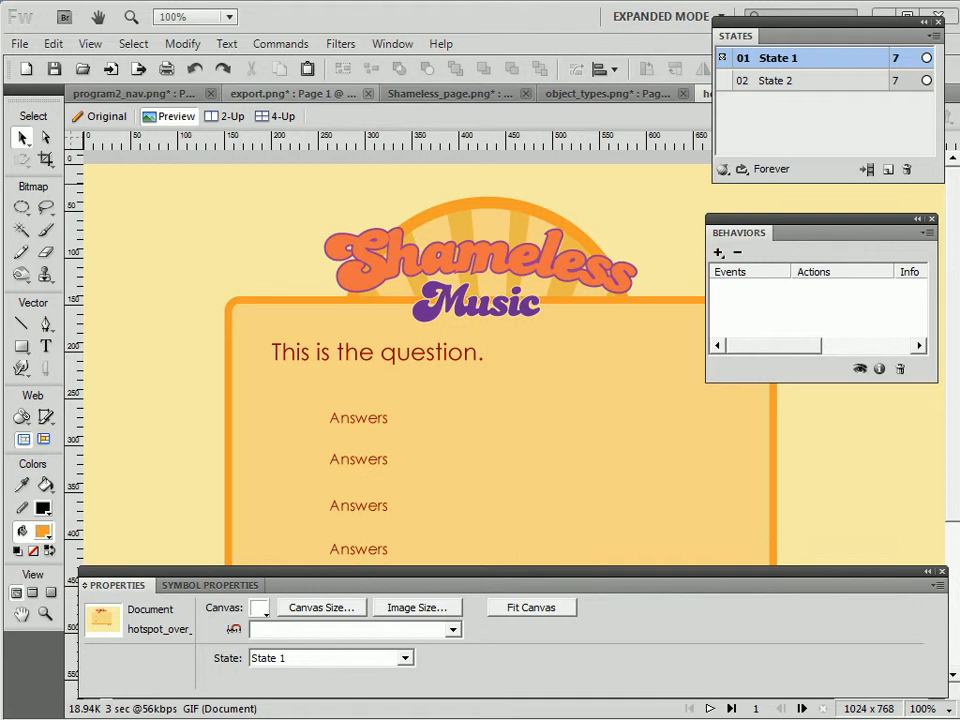
pyautogui.moveTo(38, 464)
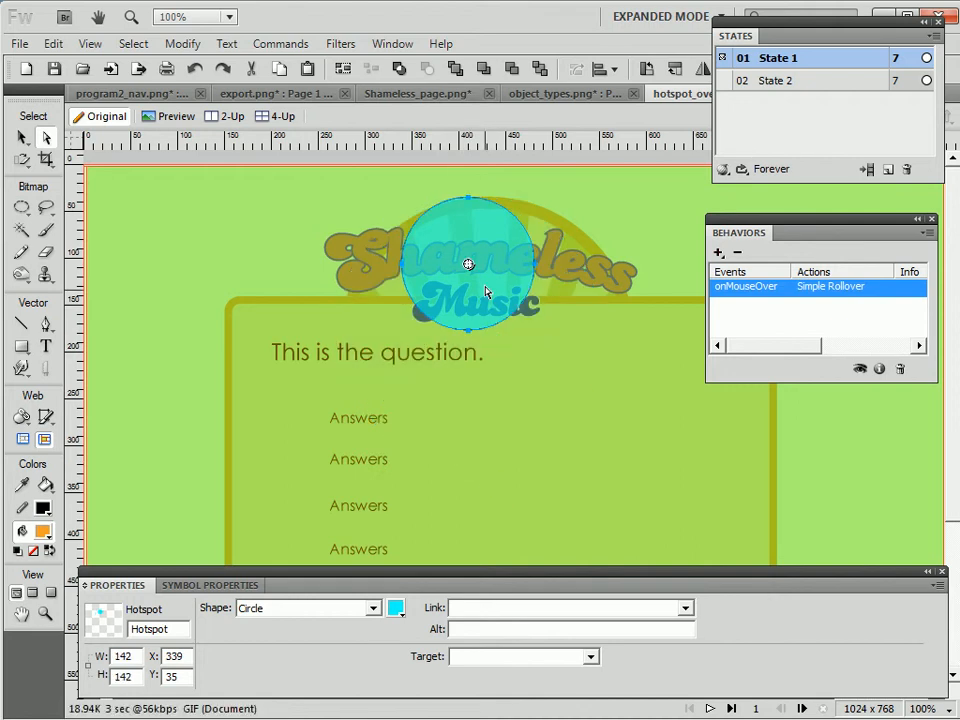
# - Move the smaller hotspot down so it sits over the word Music
pyautogui.moveTo(468, 264); pyautogui.dragTo(512, 320)
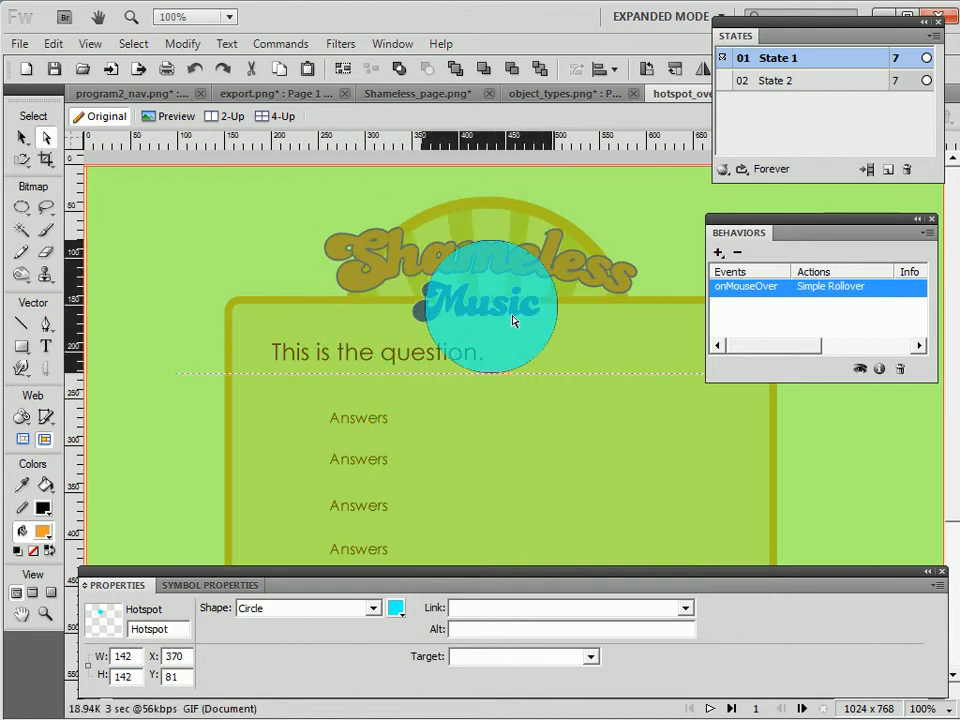
pyautogui.moveTo(486, 310); pyautogui.dragTo(504, 284)
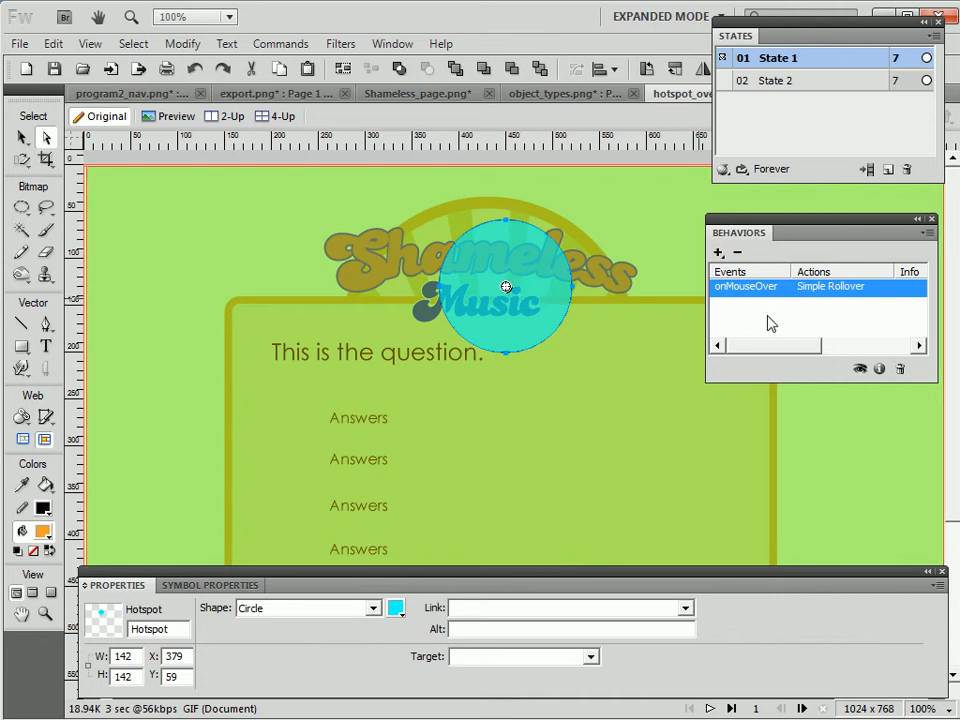
# - Replace the hotspot's behavior with a fresh Simple Rollover and display State 2
pyautogui.click(736, 252)
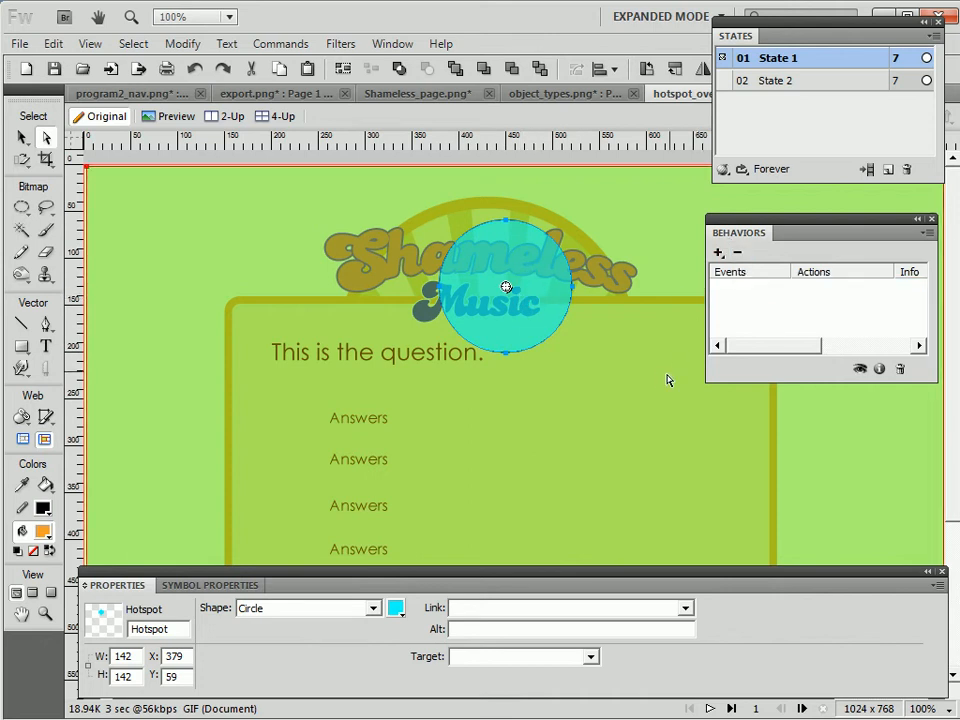
pyautogui.moveTo(592, 308)
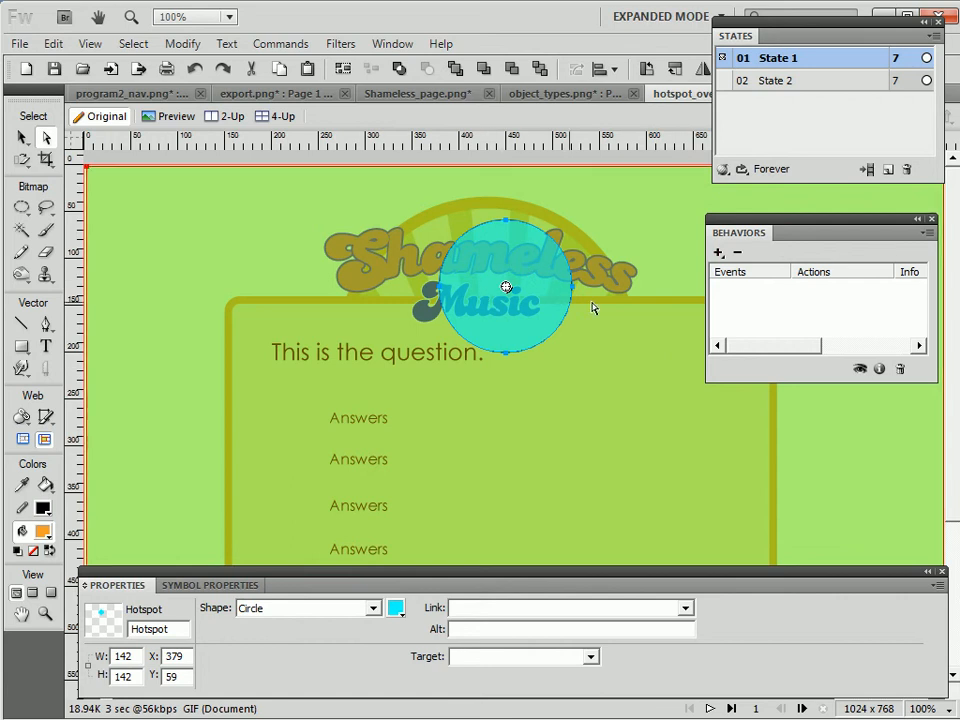
pyautogui.click(718, 252)
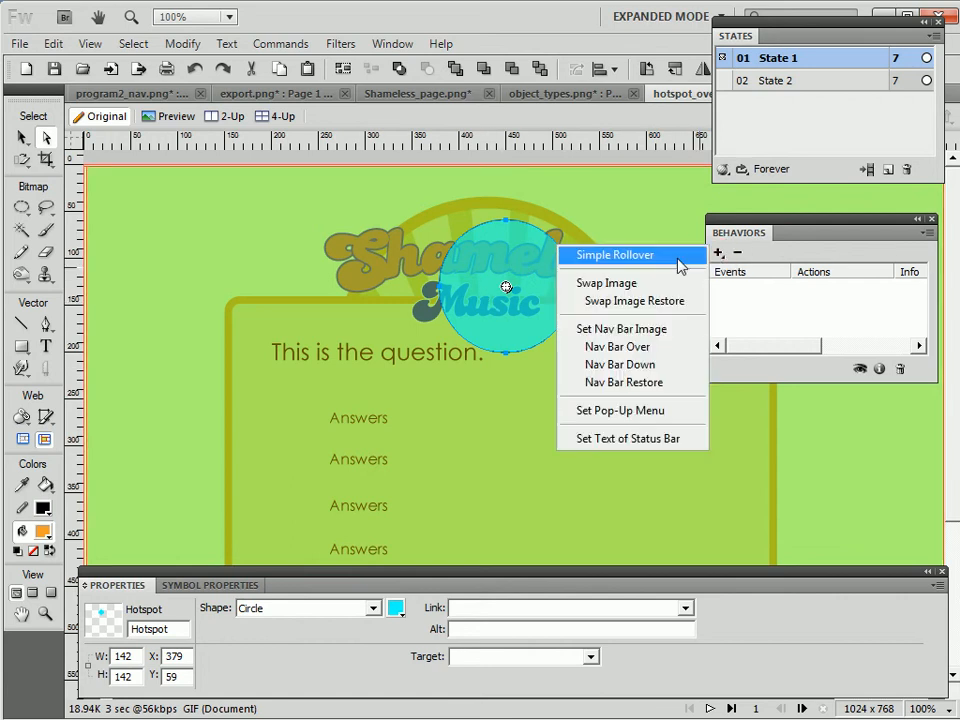
pyautogui.click(614, 254)
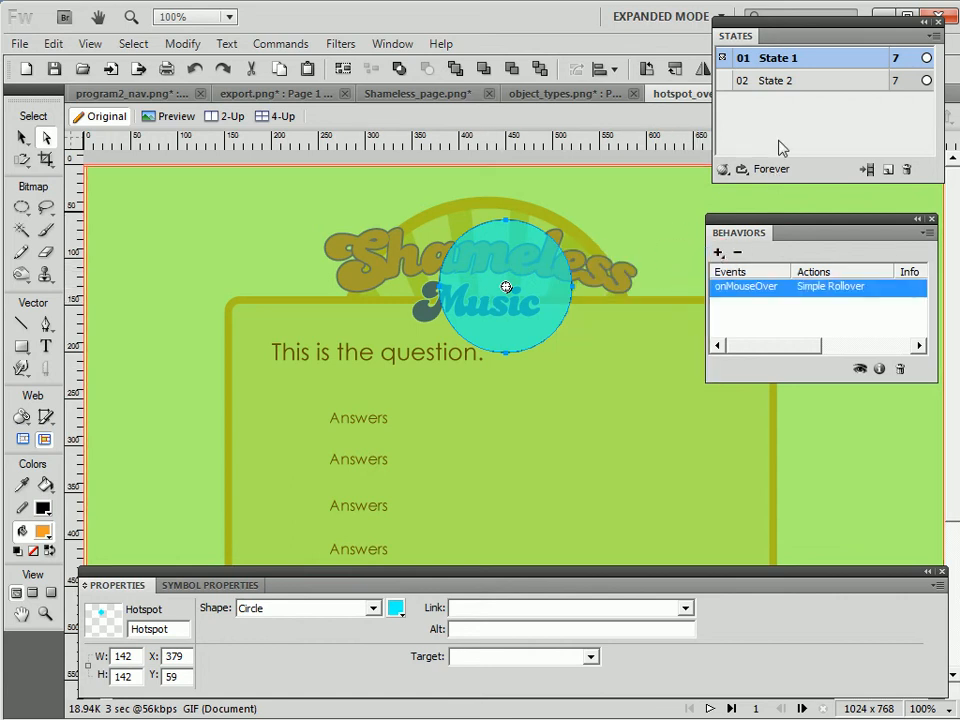
pyautogui.click(776, 80)
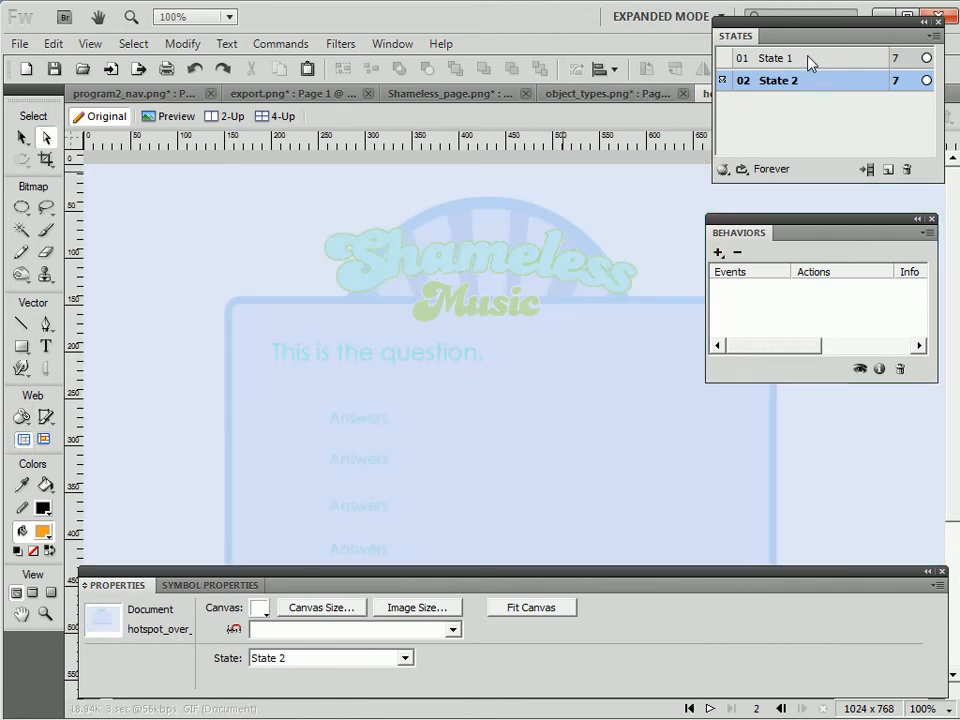
pyautogui.click(776, 56)
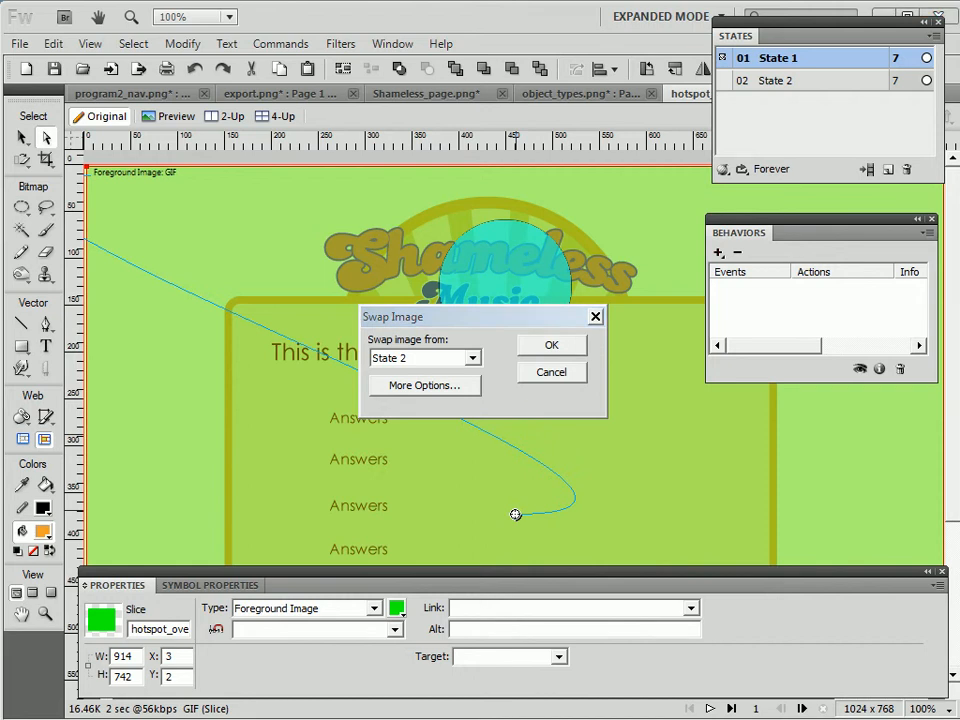
pyautogui.moveTo(628, 476)
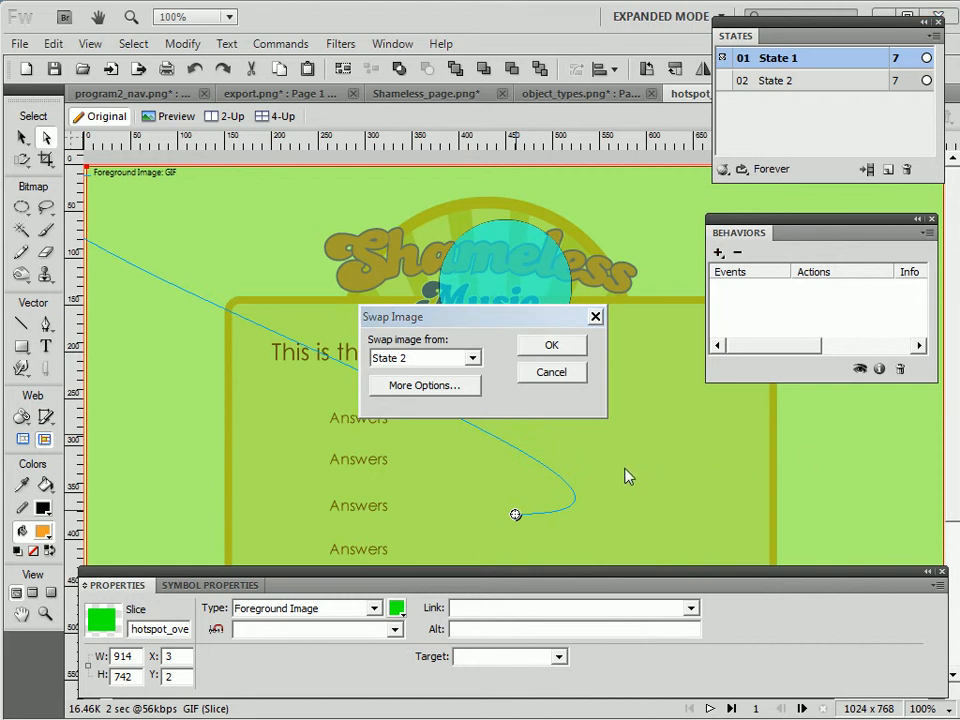
pyautogui.moveTo(540, 448)
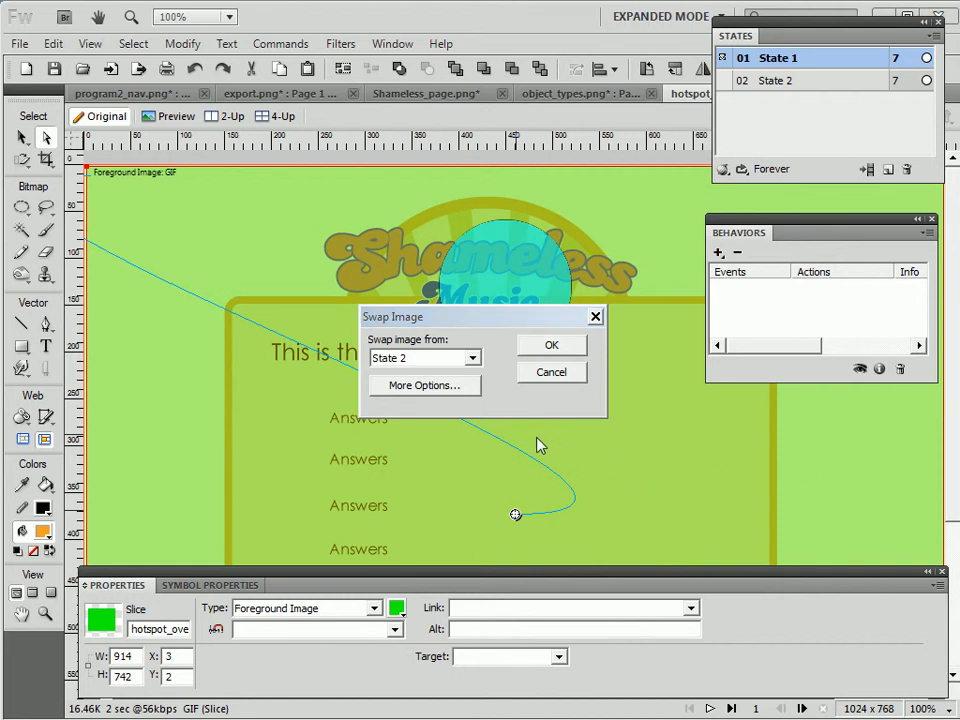
pyautogui.moveTo(116, 212)
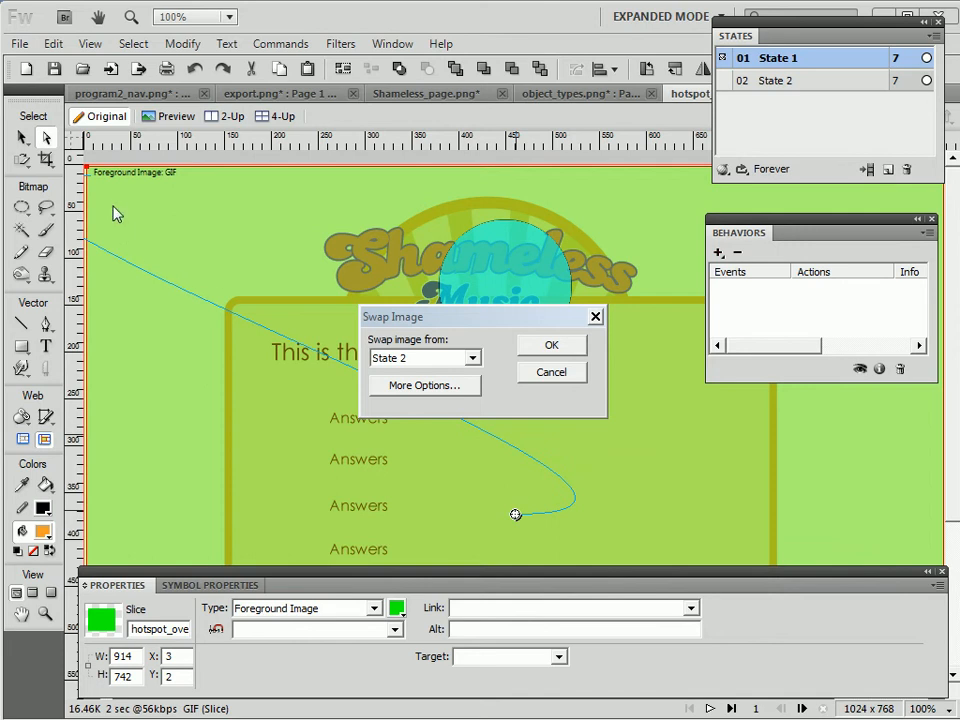
pyautogui.moveTo(460, 360)
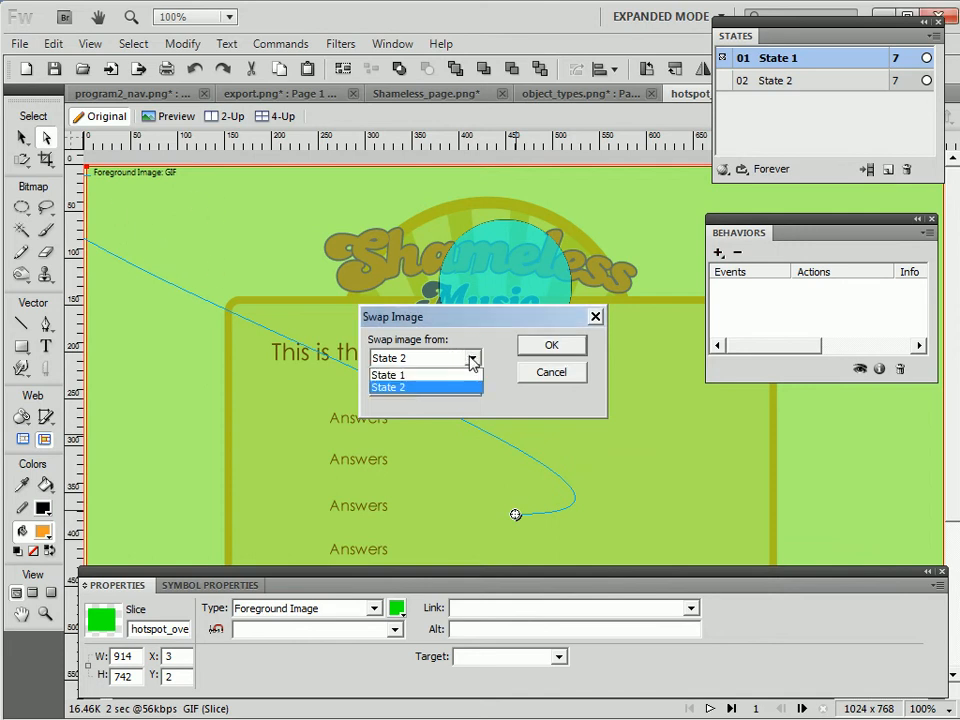
# - Choose the swap-from state and expand the Swap Image dialog to More Options
pyautogui.click(388, 376)
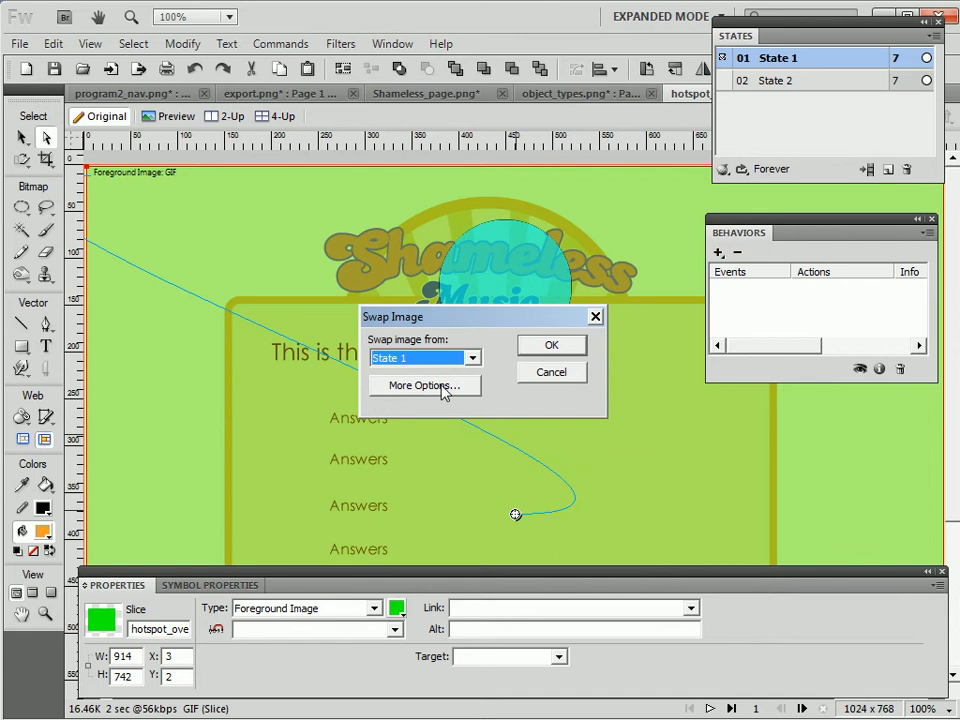
pyautogui.click(476, 356)
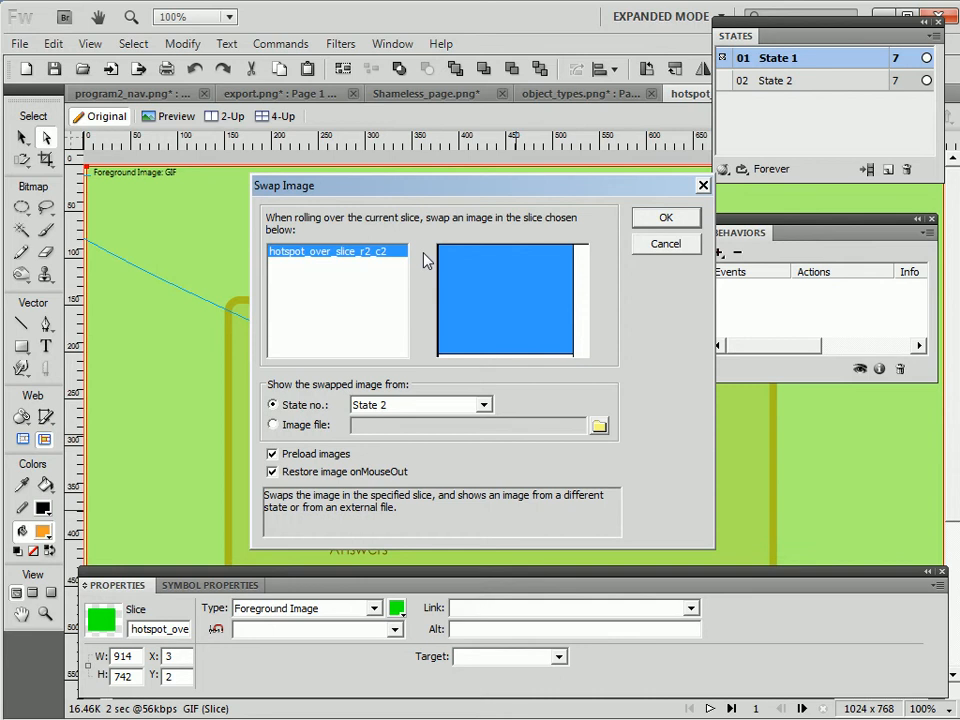
pyautogui.moveTo(312, 396)
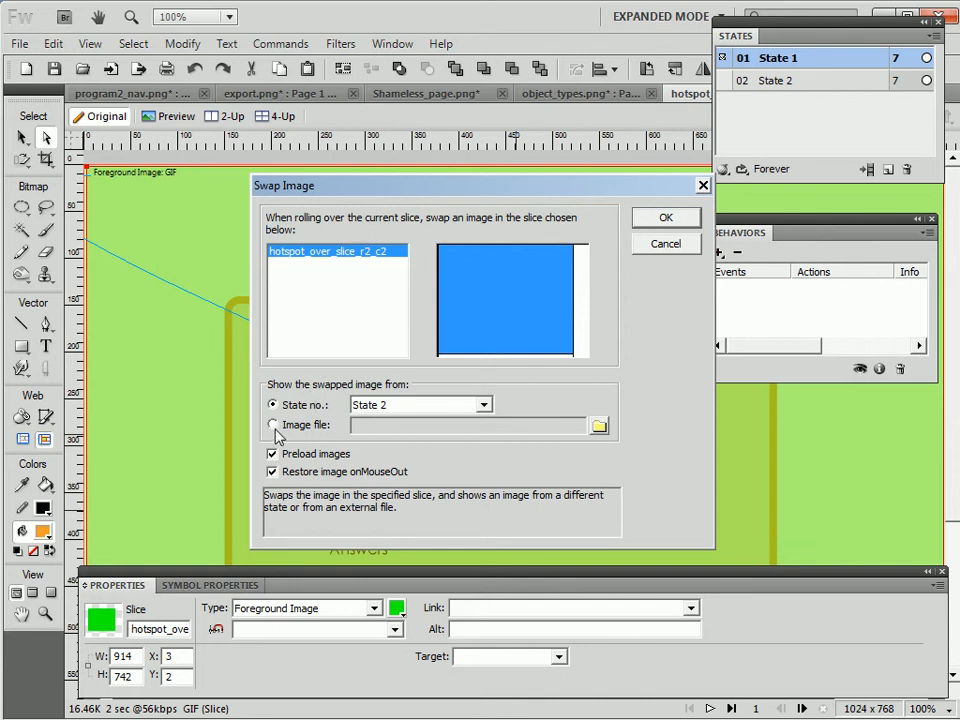
pyautogui.moveTo(340, 328)
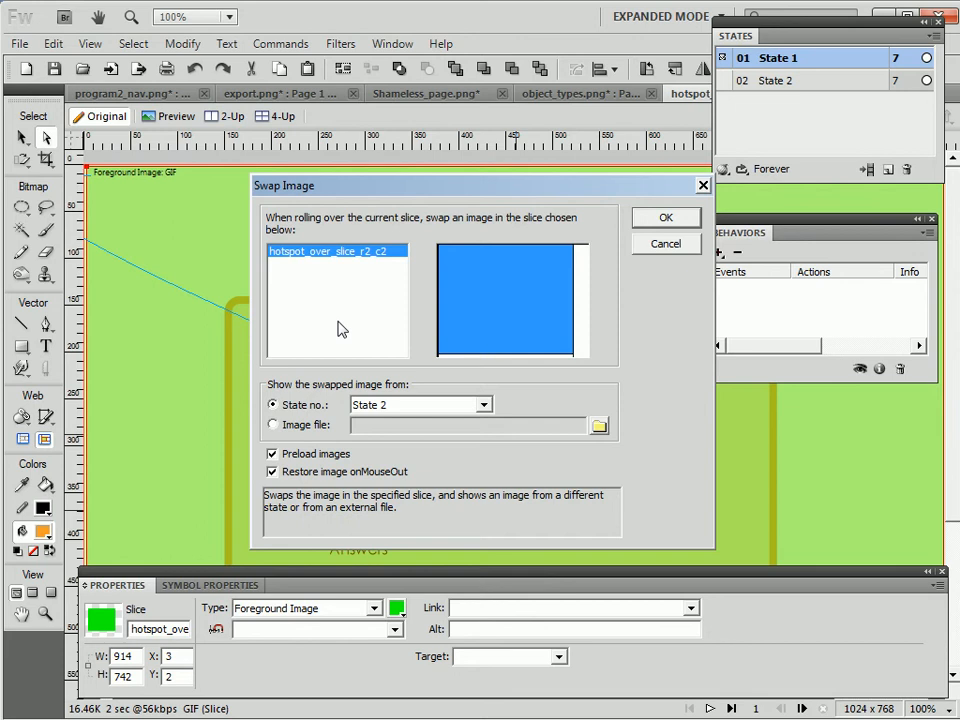
pyautogui.moveTo(448, 418)
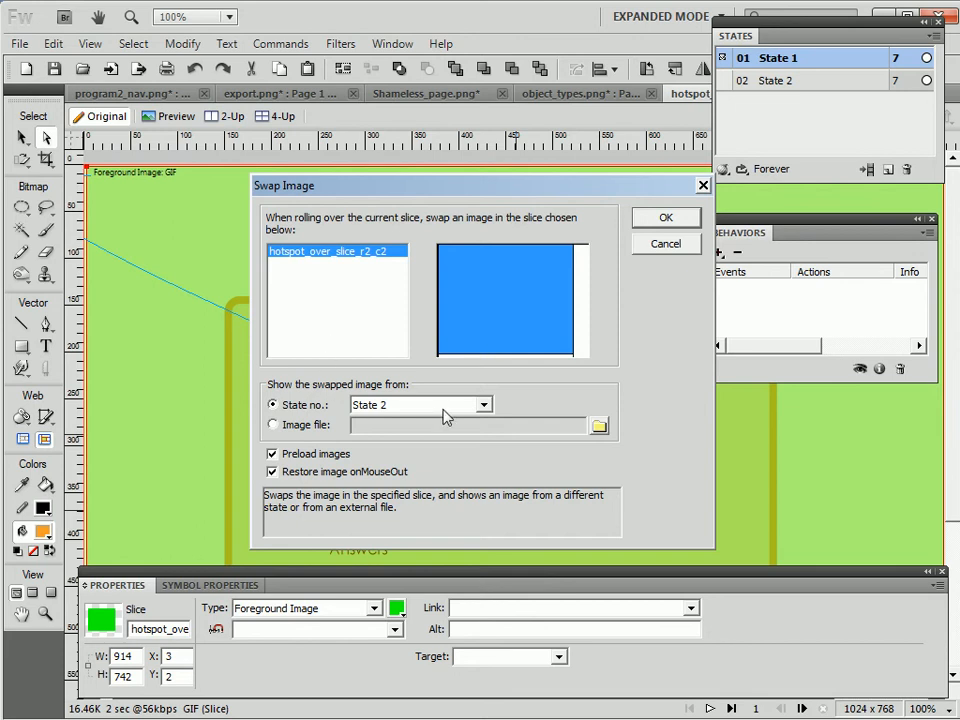
# - Select the Image file source, then cancel the Swap Image dialog without adding a behavior
pyautogui.click(272, 424)
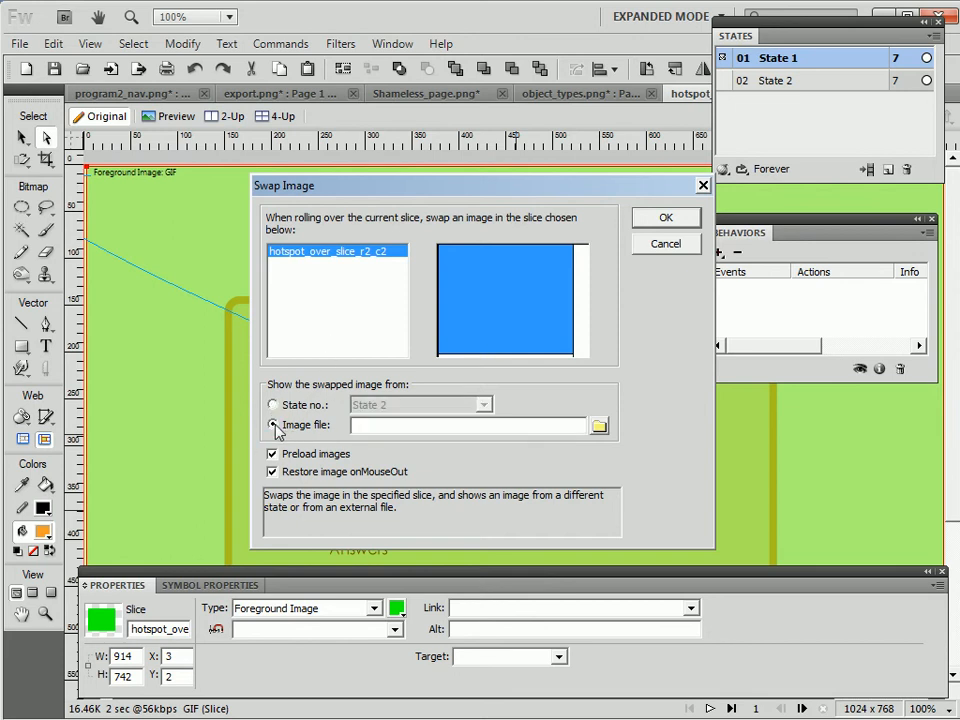
pyautogui.click(274, 424)
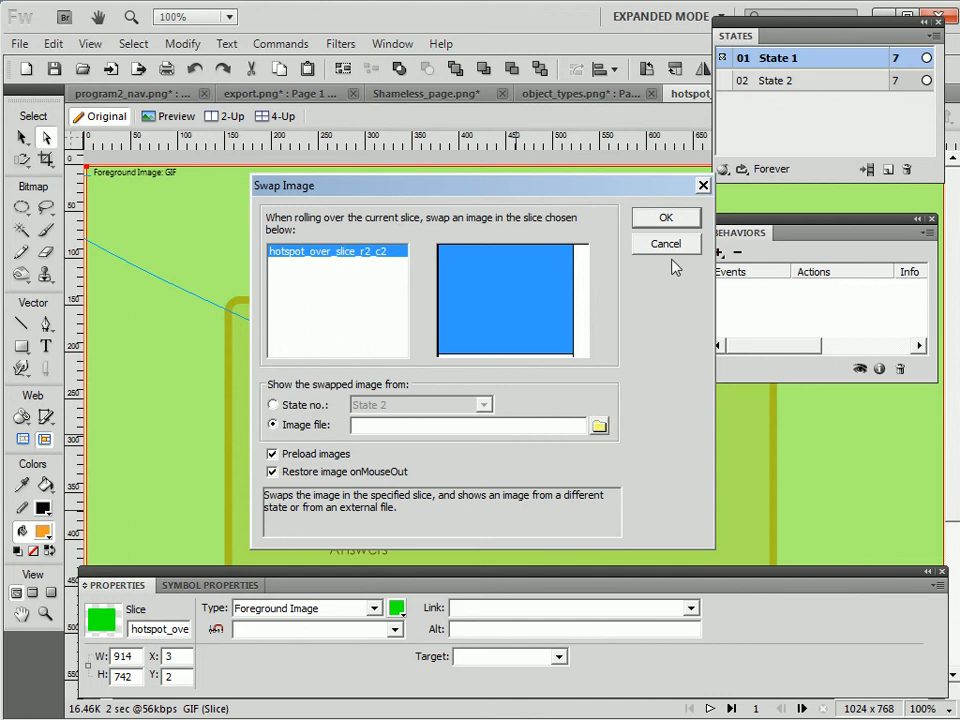
pyautogui.click(666, 244)
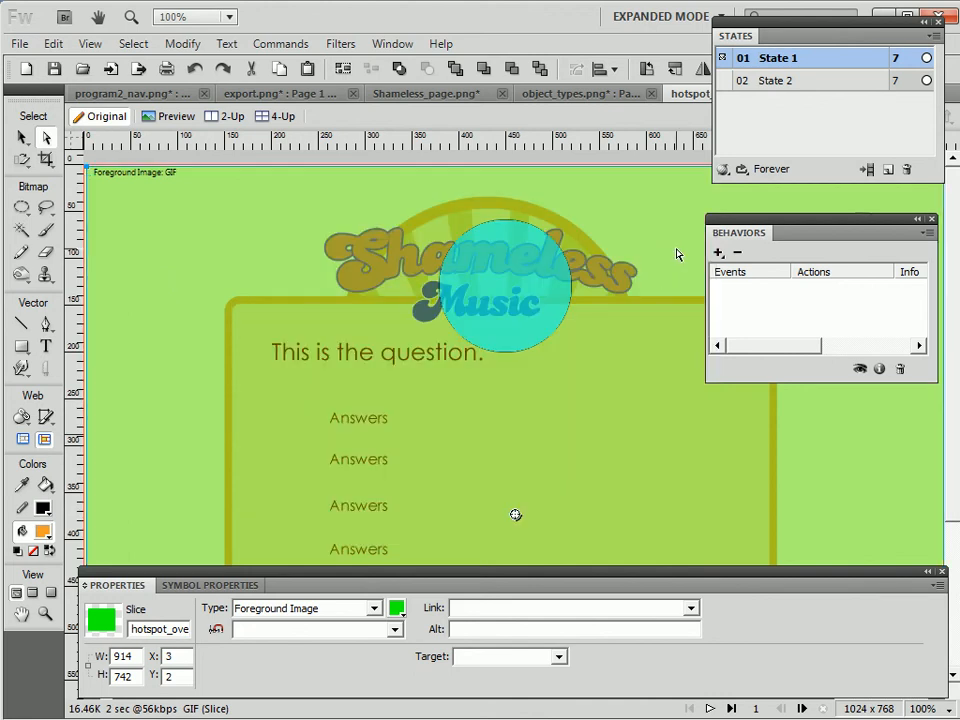
pyautogui.moveTo(594, 230)
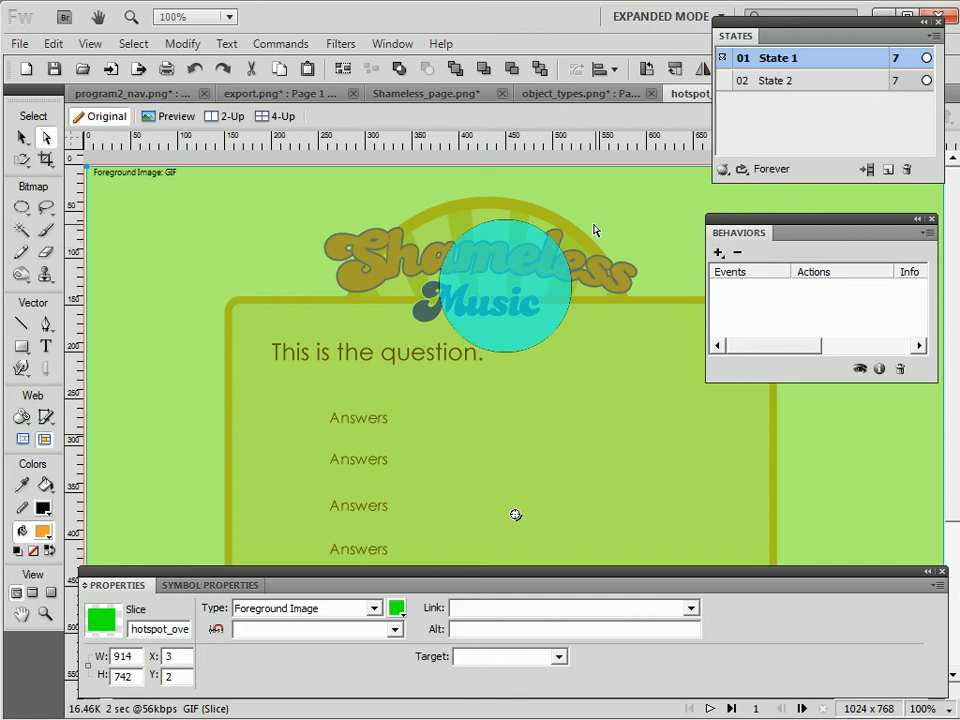
pyautogui.moveTo(488, 256)
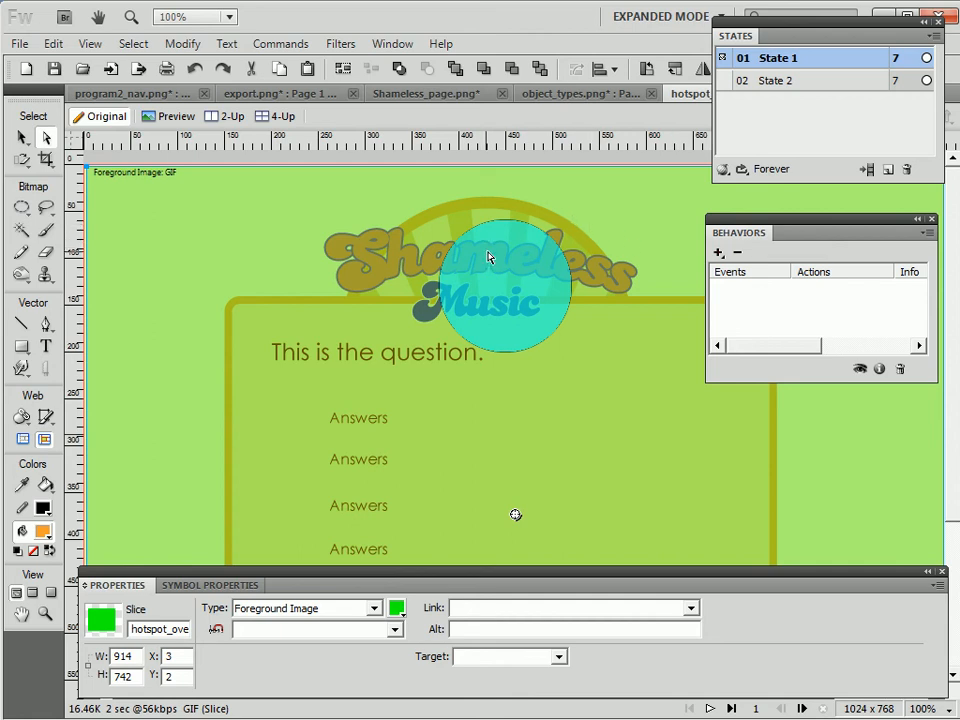
pyautogui.moveTo(644, 284)
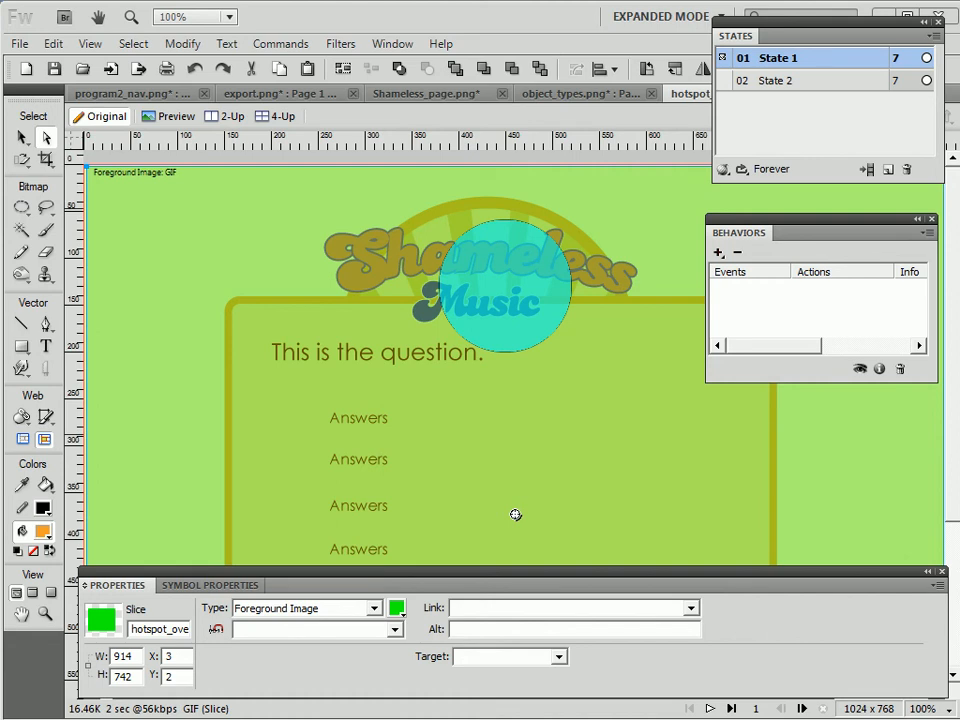
pyautogui.moveTo(746, 436)
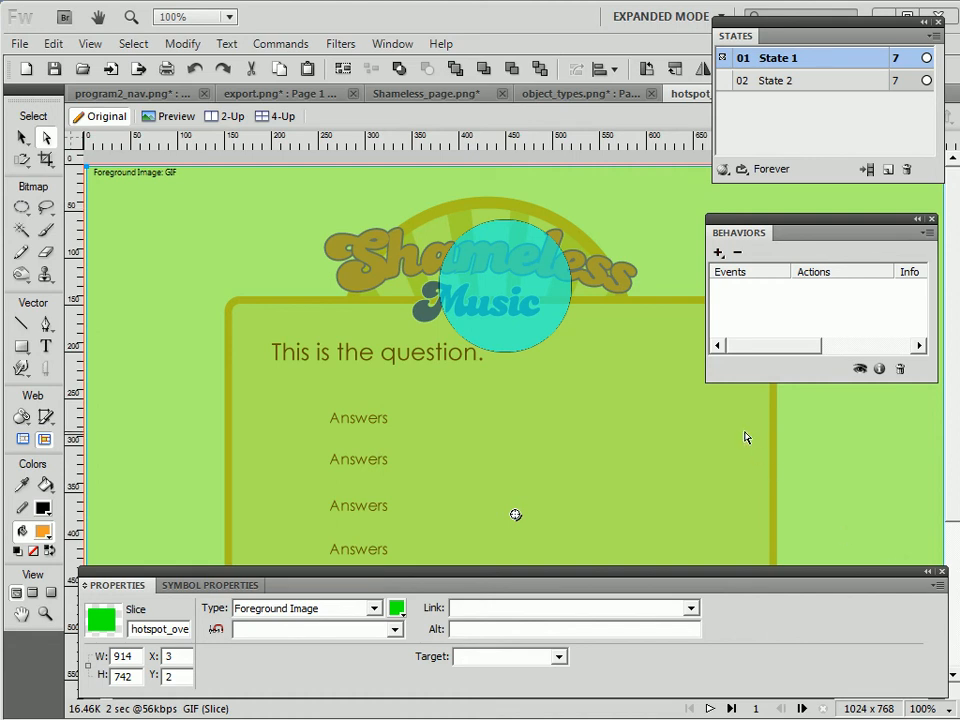